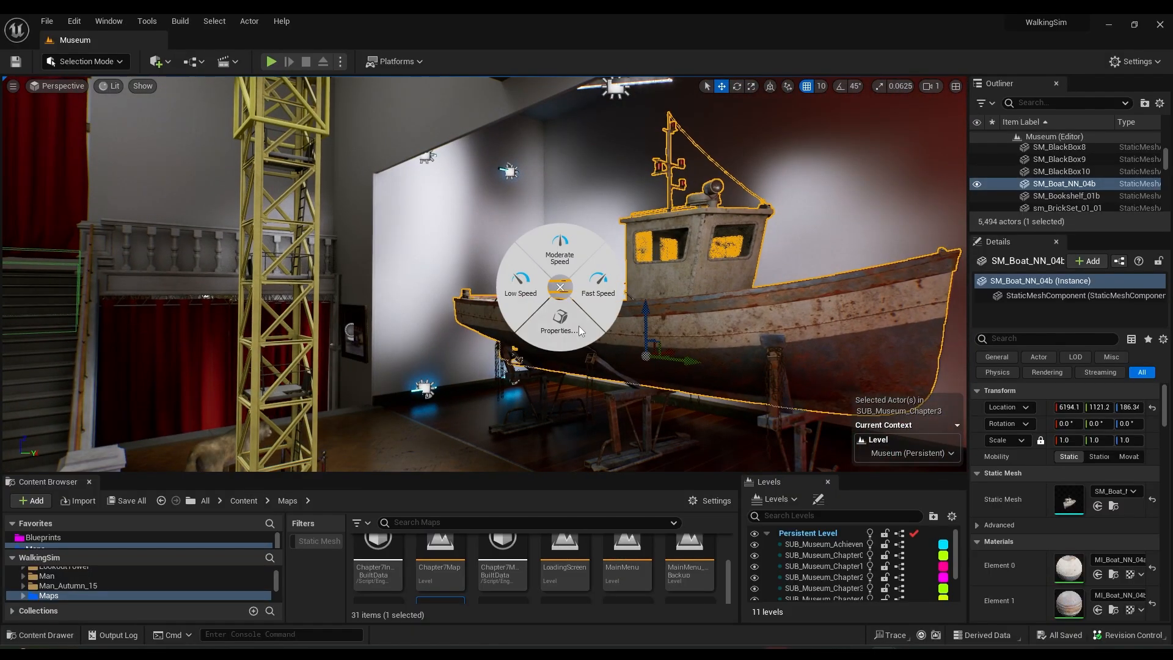
# - From SpaceMouse Properties and Buttons, list command categories for the right button's Views assignment
pyautogui.click(558, 326)
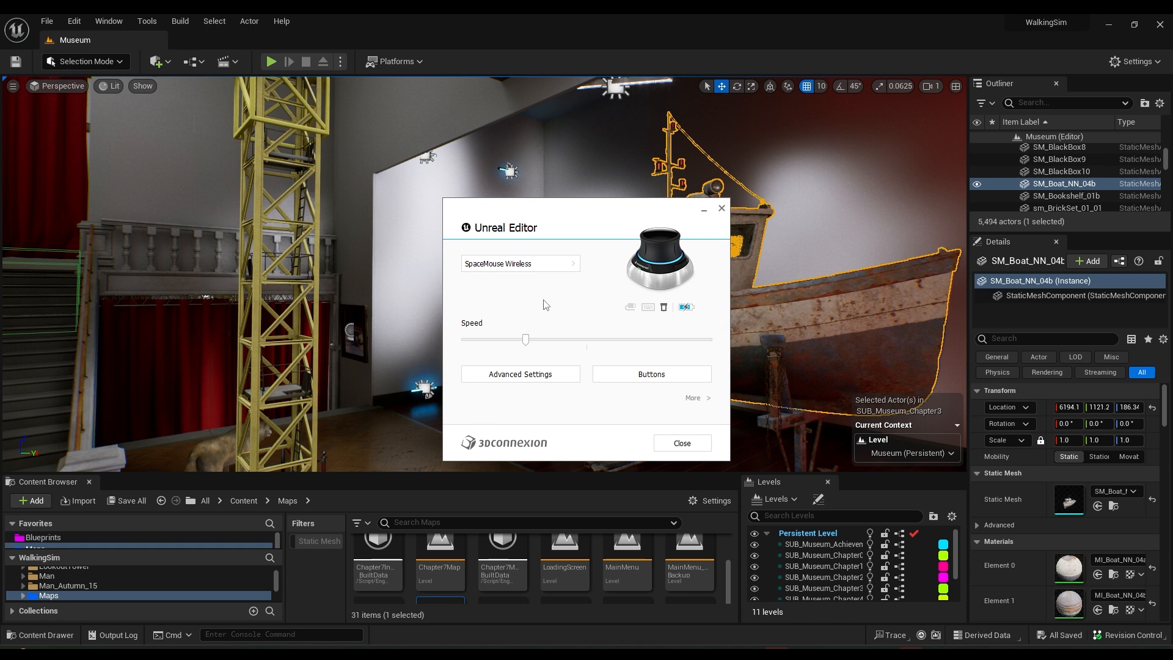
pyautogui.moveTo(520, 374)
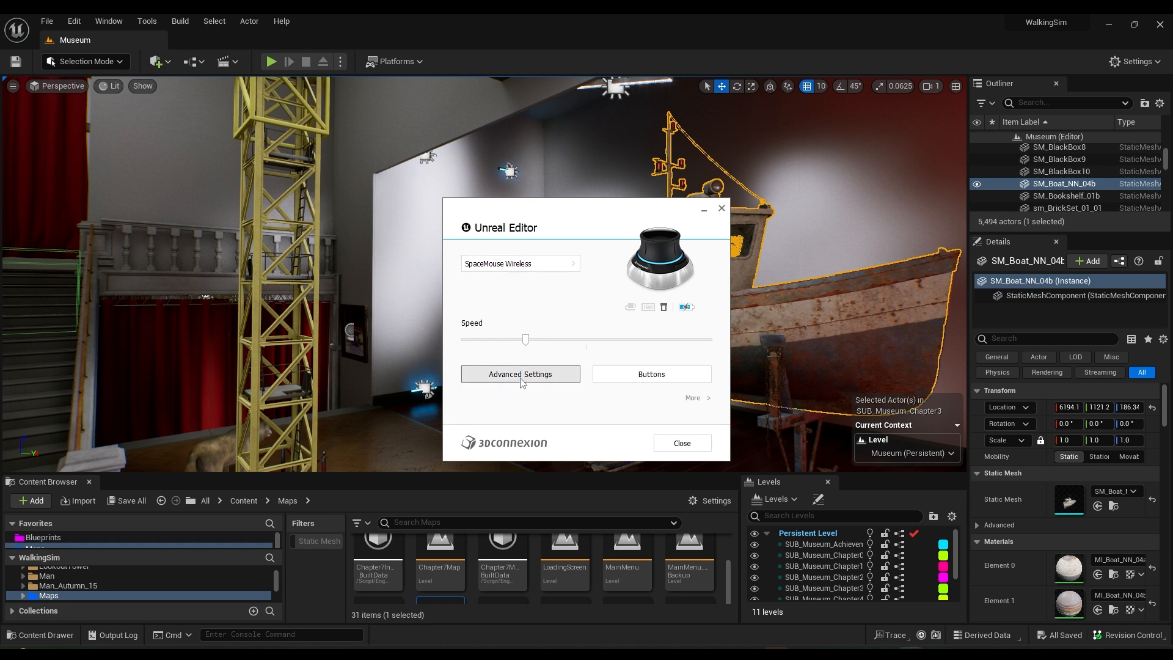
pyautogui.click(650, 374)
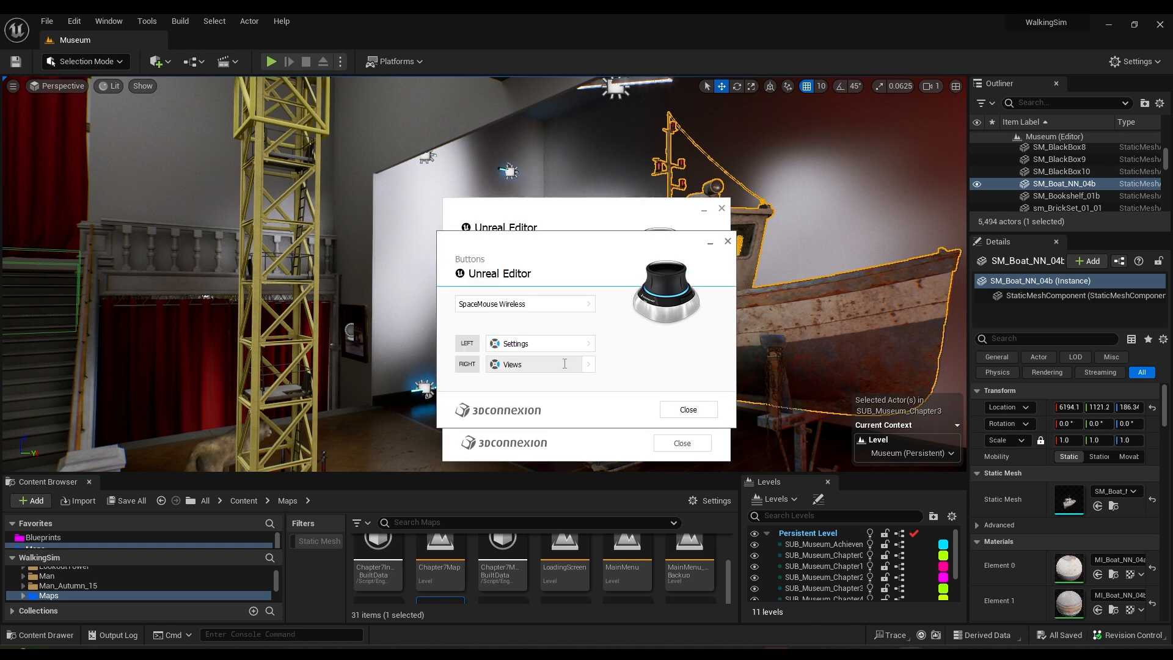
pyautogui.click(589, 364)
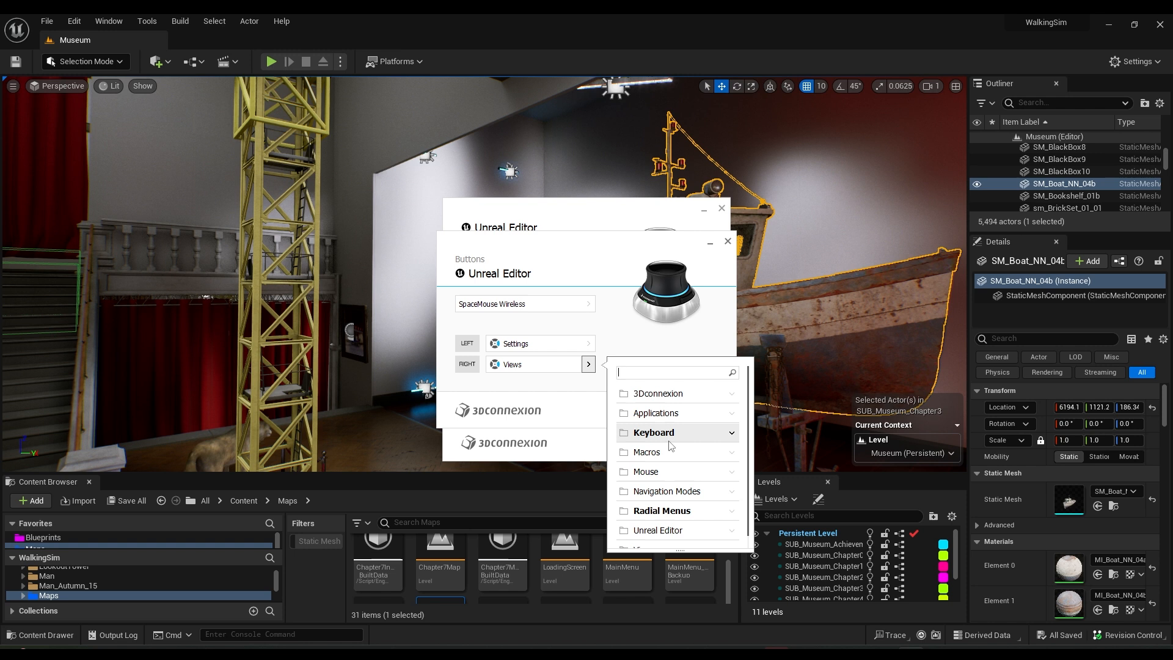